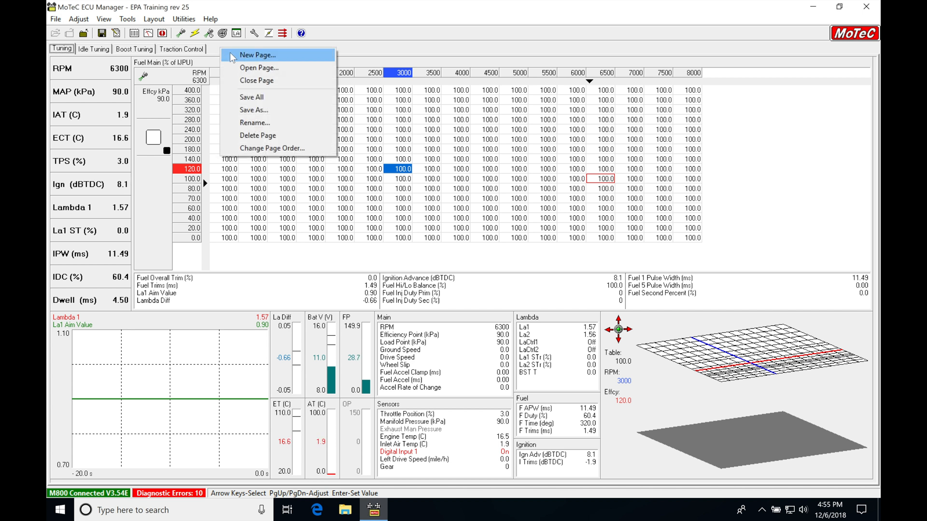
Step: Create a new layout page from the Blank template and save it as 'Anti Lag'
click(256, 55)
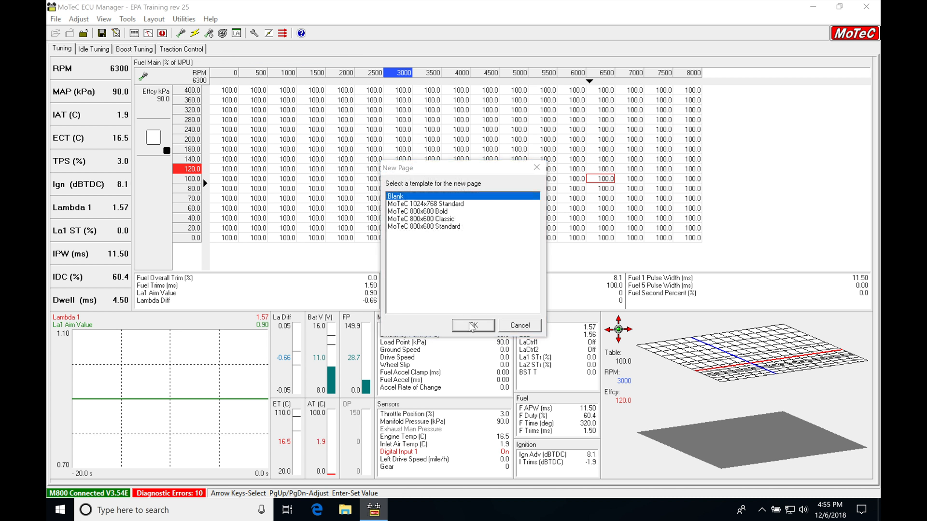
click(472, 325)
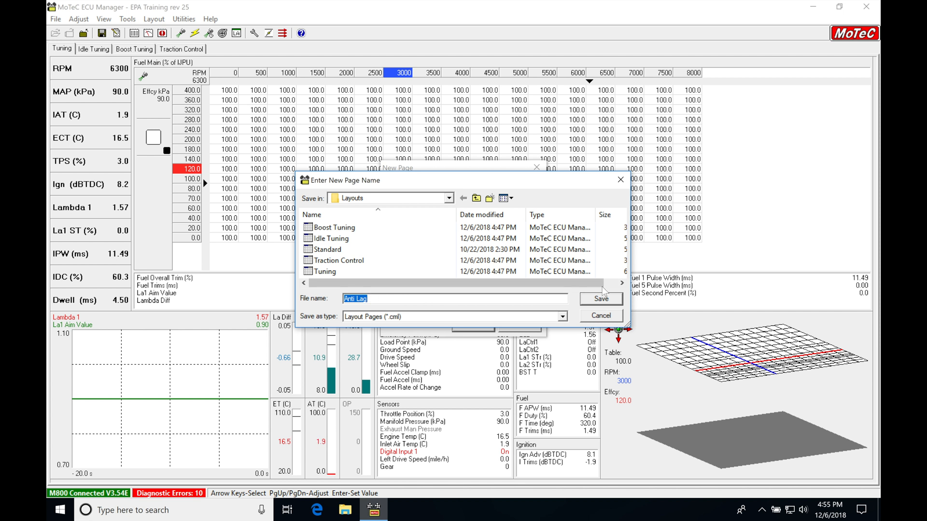
click(599, 298)
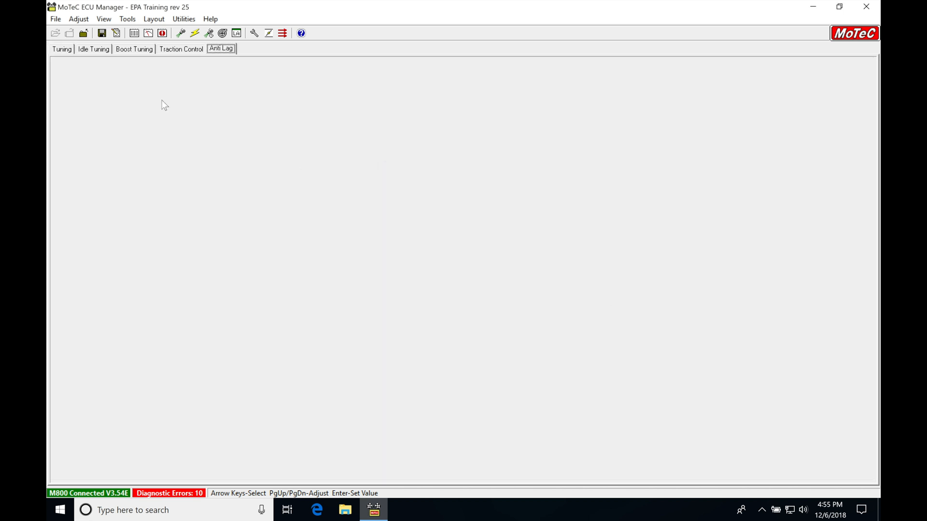
Step: Add the Fuel Main adjust table to the empty Anti Lag page
right_click(164, 105)
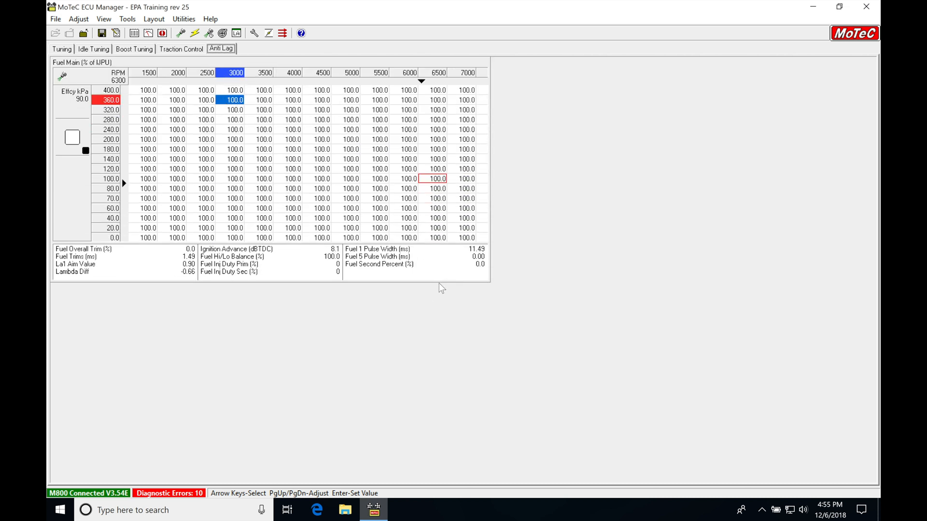
Step: Add a chart recorder below the table showing Manifold Pressure (MAP), 0–200 kPa
right_click(441, 288)
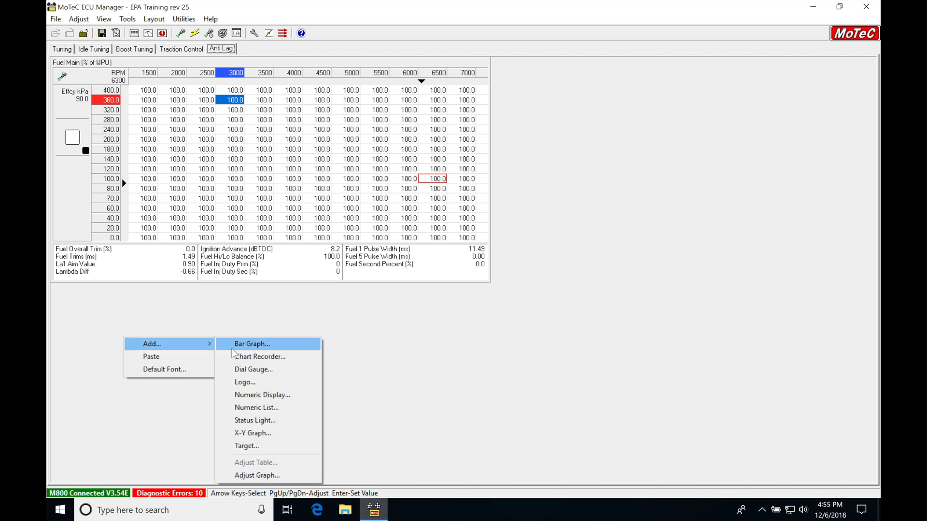
click(259, 356)
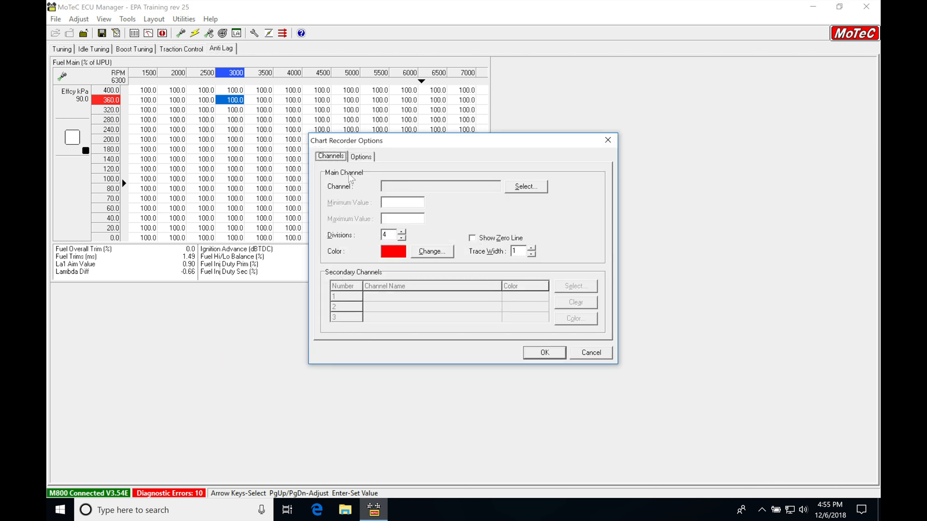
click(523, 186)
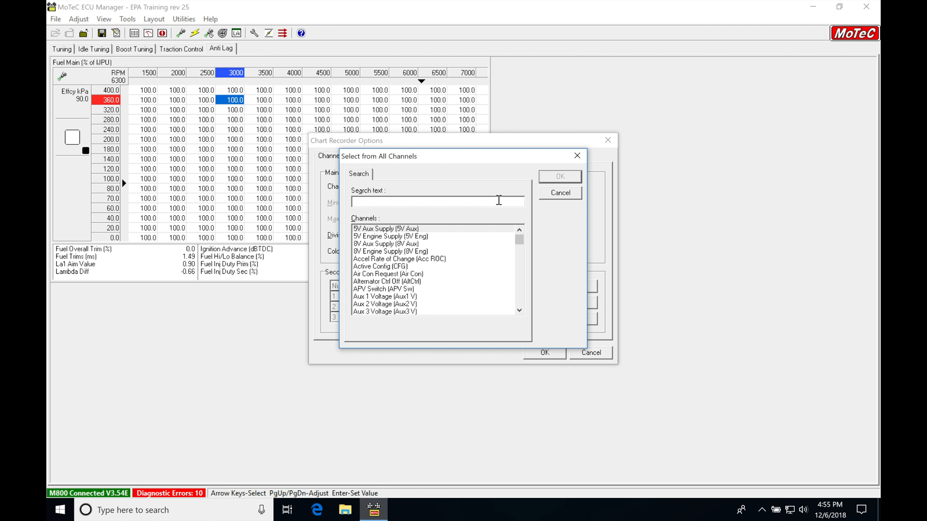
text(man)
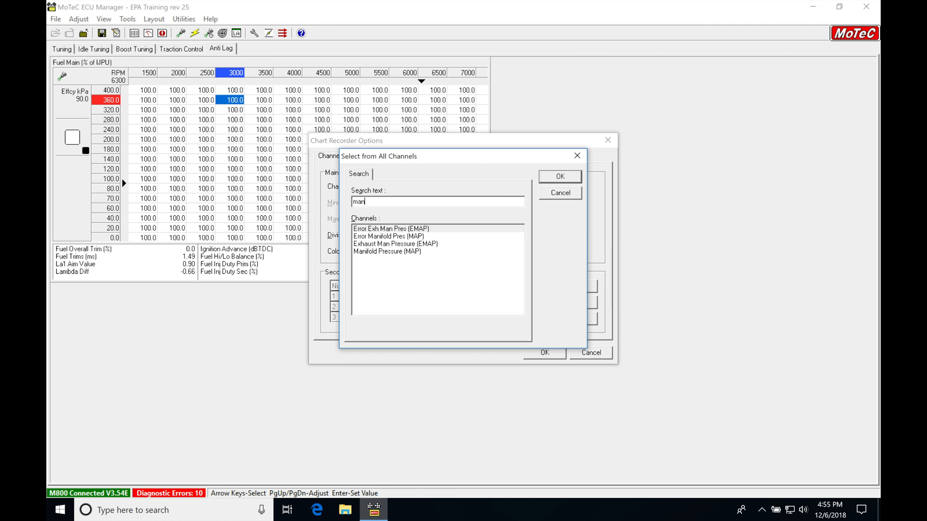
click(559, 175)
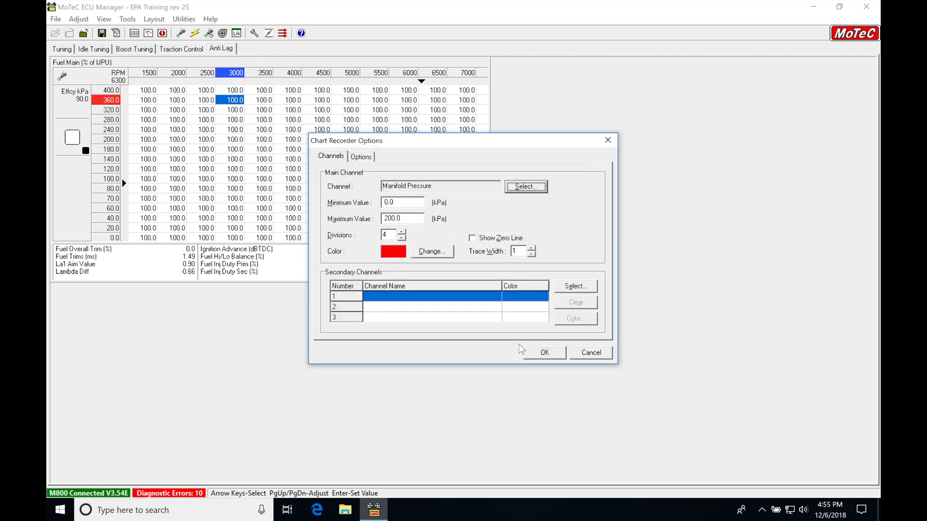
click(544, 352)
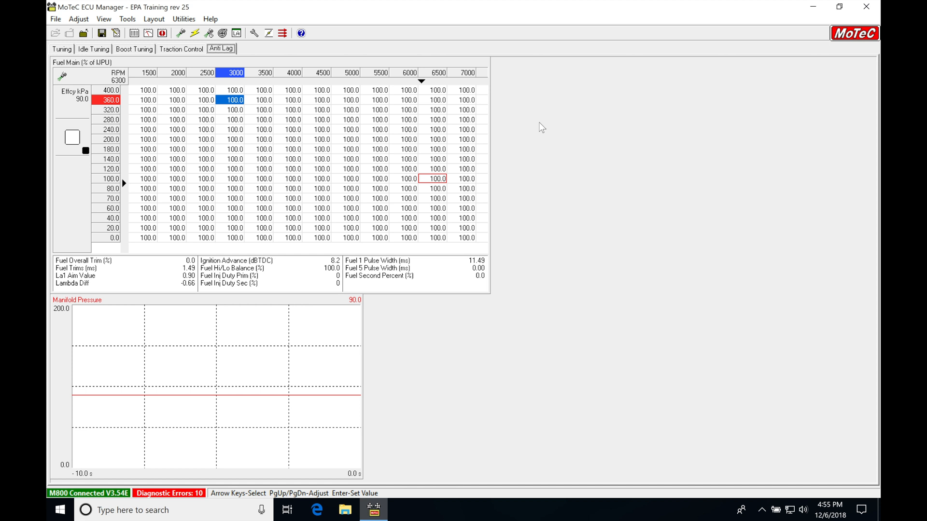
Step: Add RPM dial gauges reading 0–10000 to the right of the fuel table
right_click(541, 127)
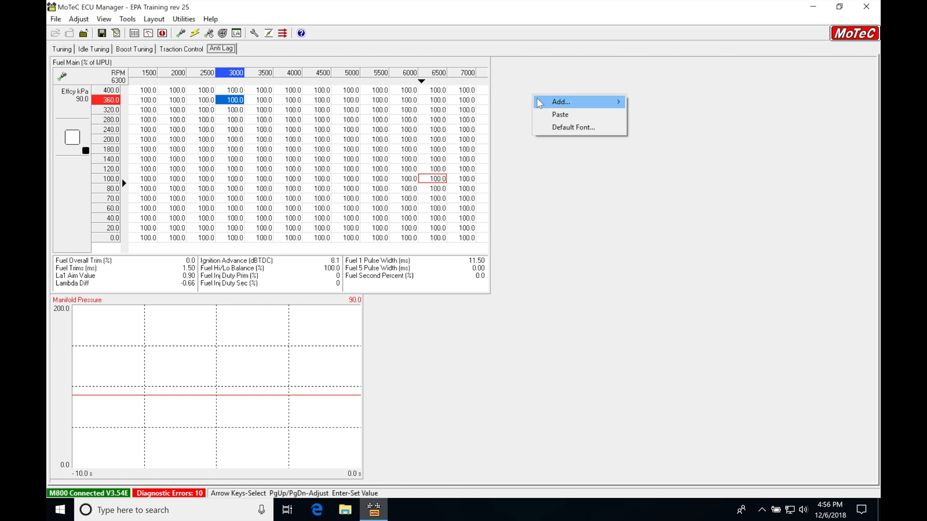
mouse_move(559, 102)
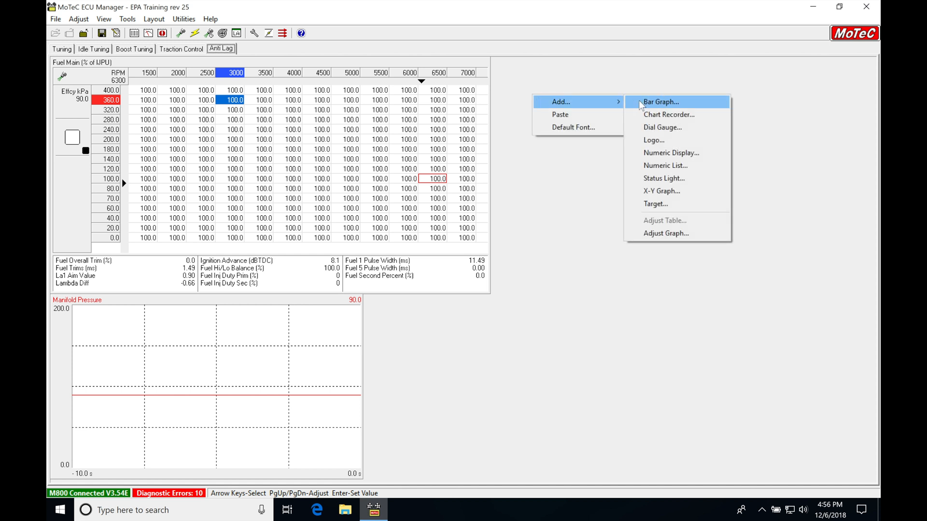
click(662, 127)
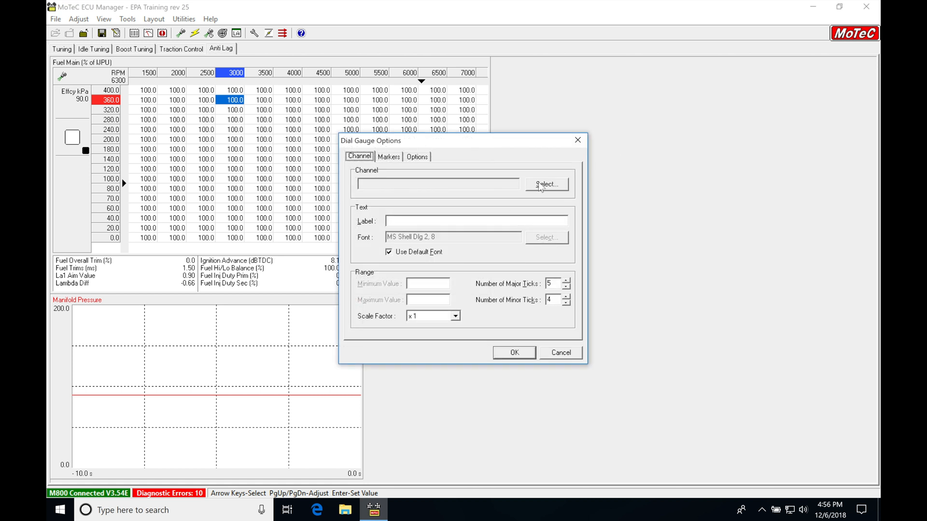
click(547, 184)
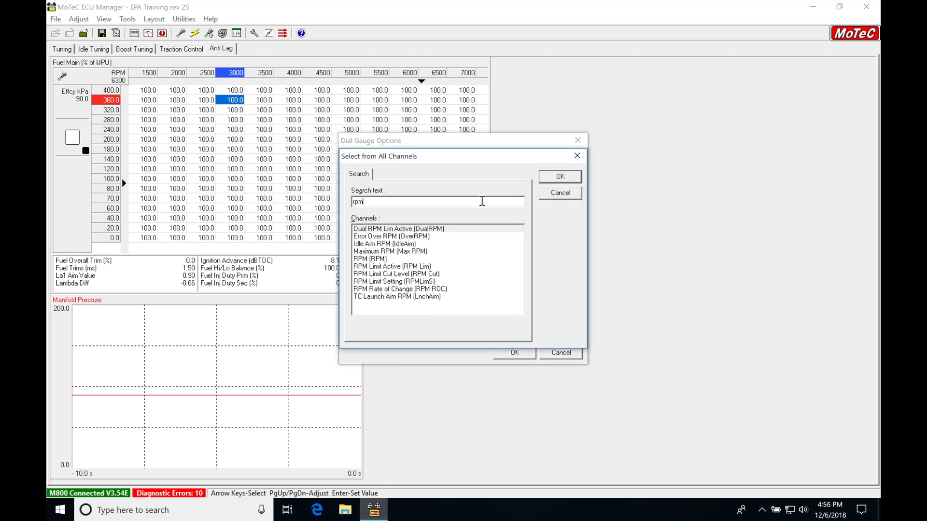
click(558, 176)
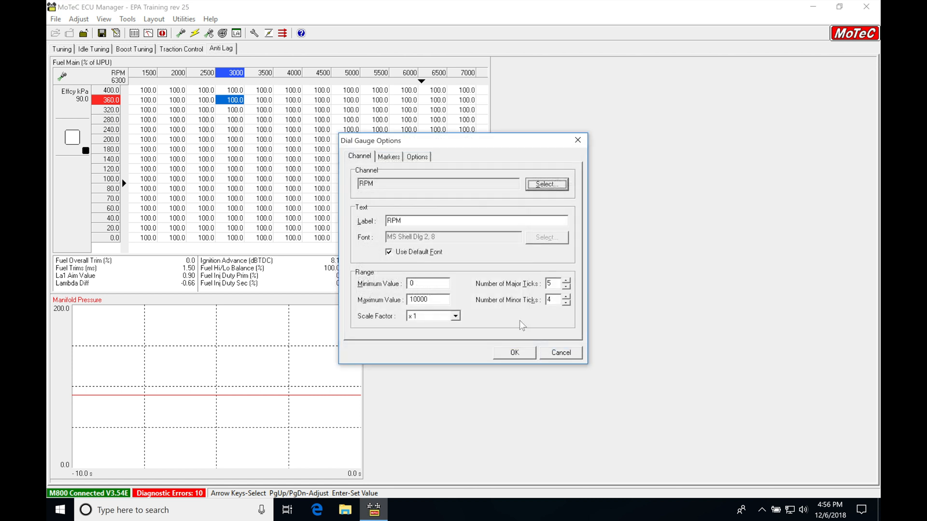
click(513, 353)
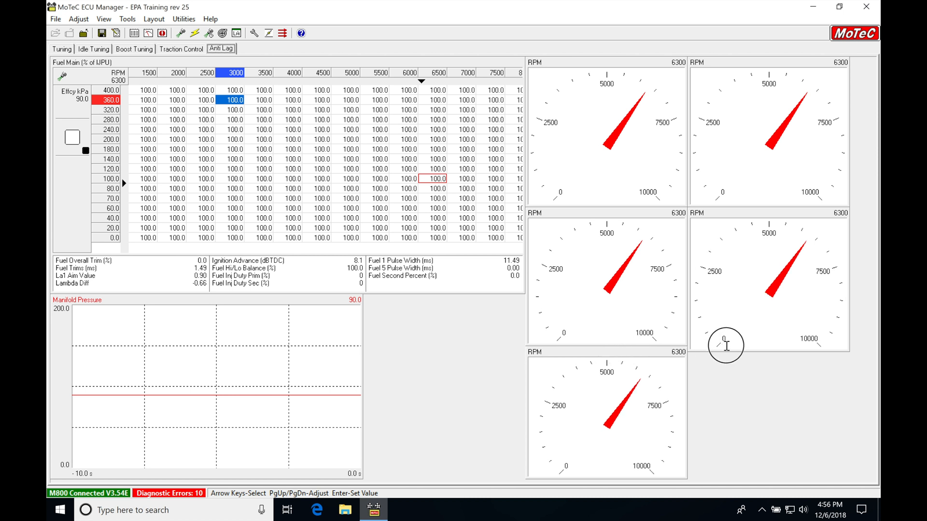
Step: Add a sixth dial gauge showing the Ign ORB Comp channel
right_click(725, 345)
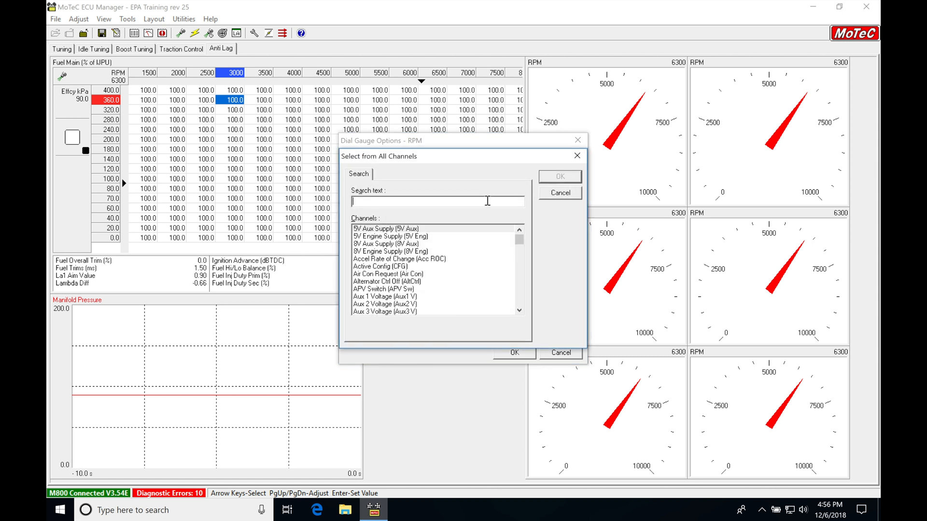
text(ign)
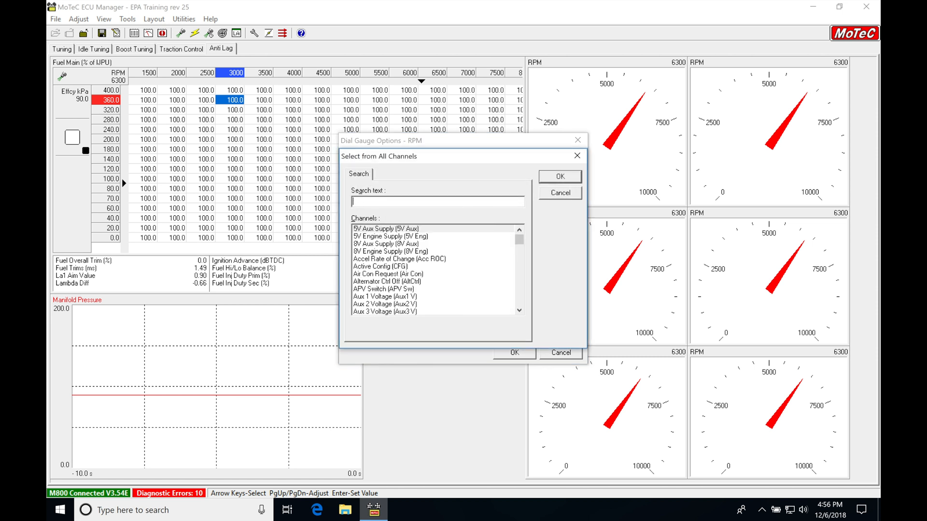
text(orb)
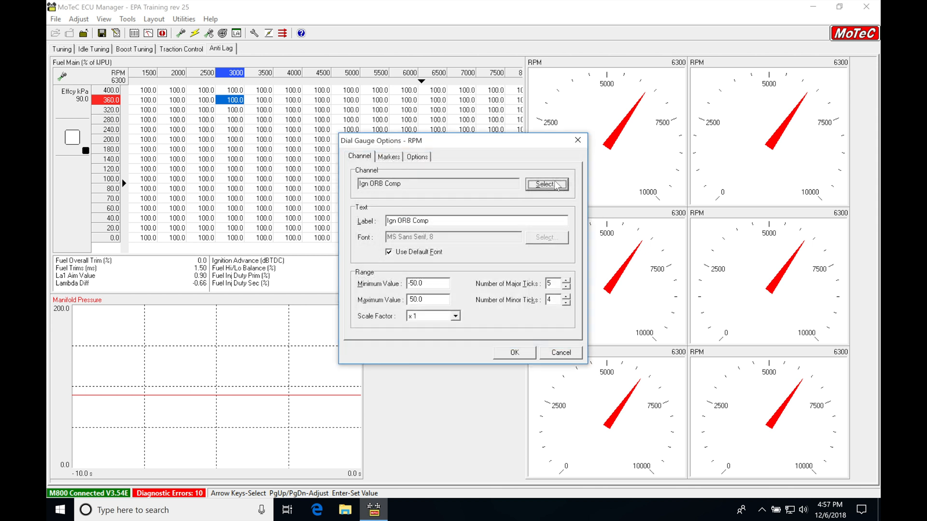
click(514, 354)
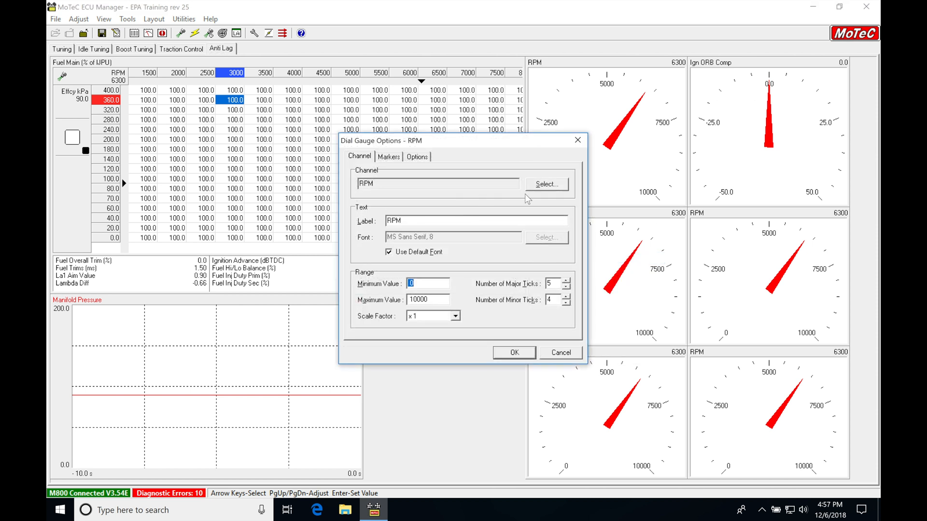
Step: Set the middle-left gauge to Throttle Position with a 0.0–100.0 scale
click(545, 183)
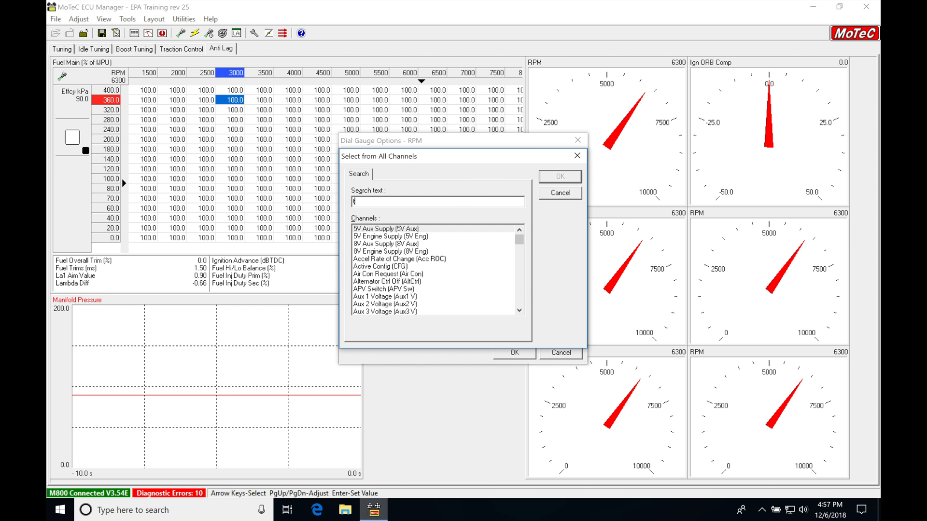
text(h)
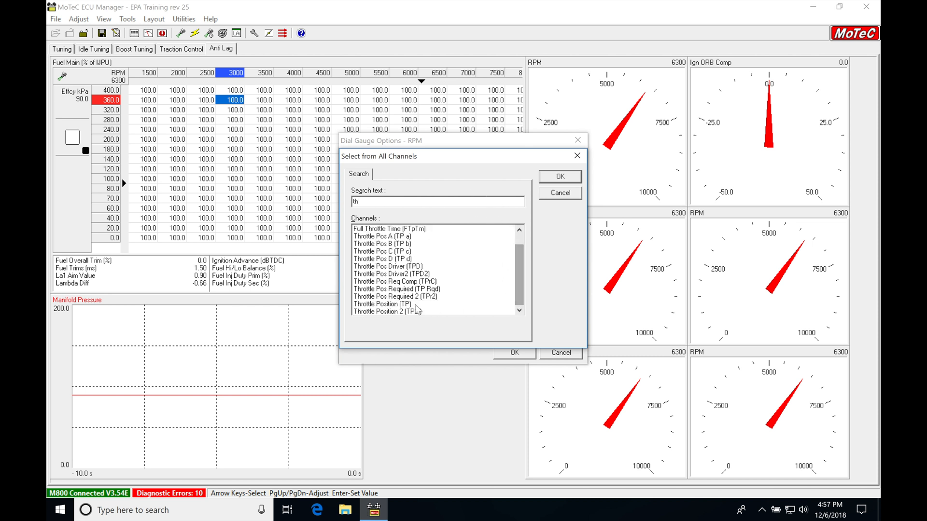
click(558, 175)
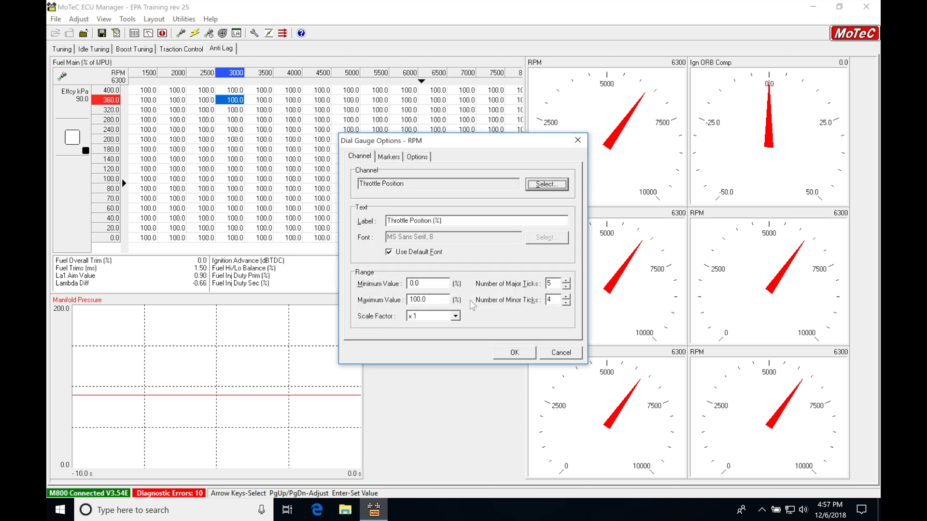
click(514, 352)
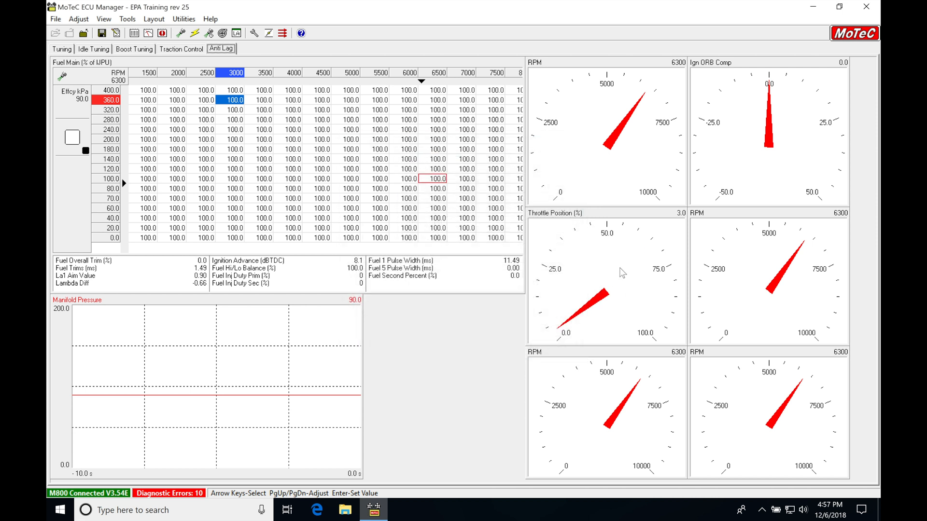
Step: Change the middle-right RPM gauge to display Ign 1 Advance
right_click(743, 242)
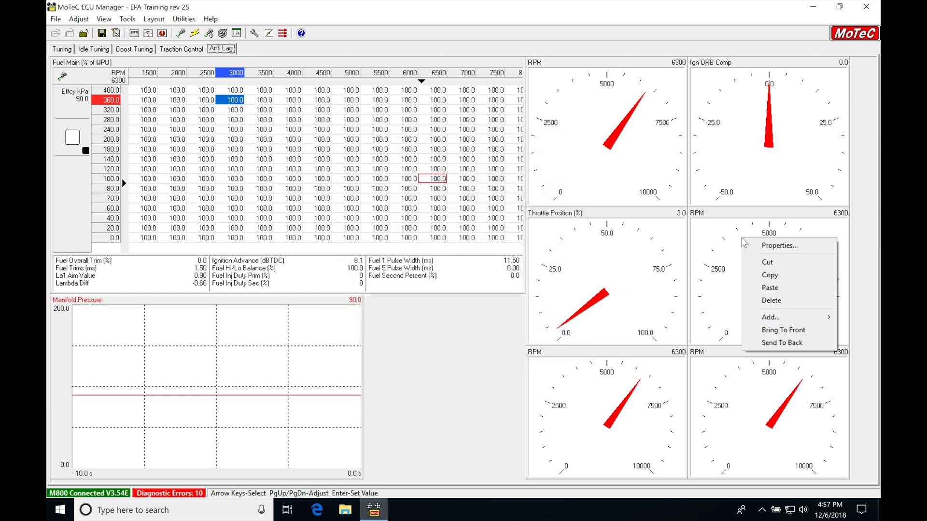
click(779, 246)
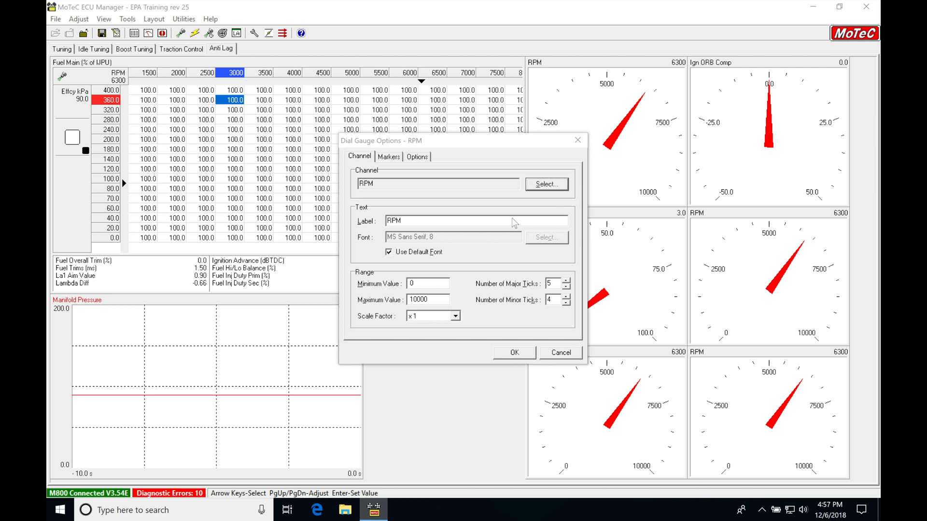
click(545, 184)
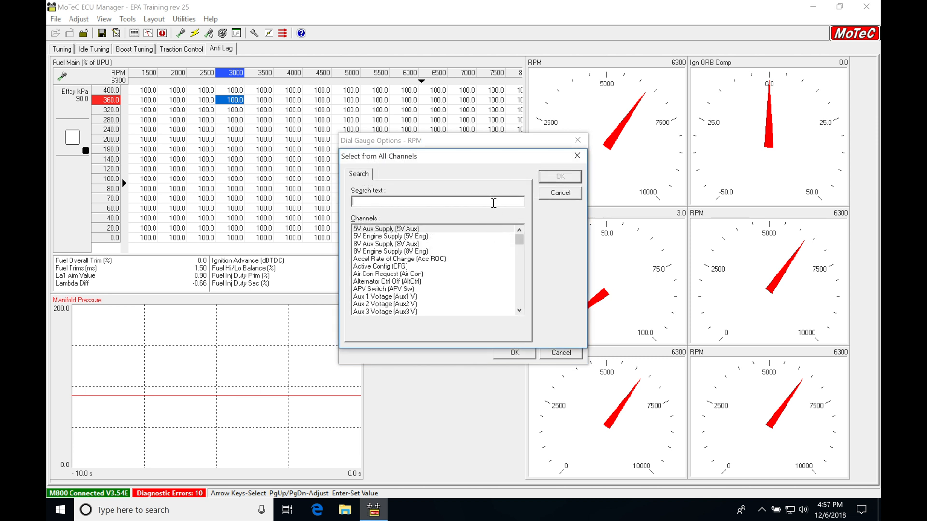
text(ign)
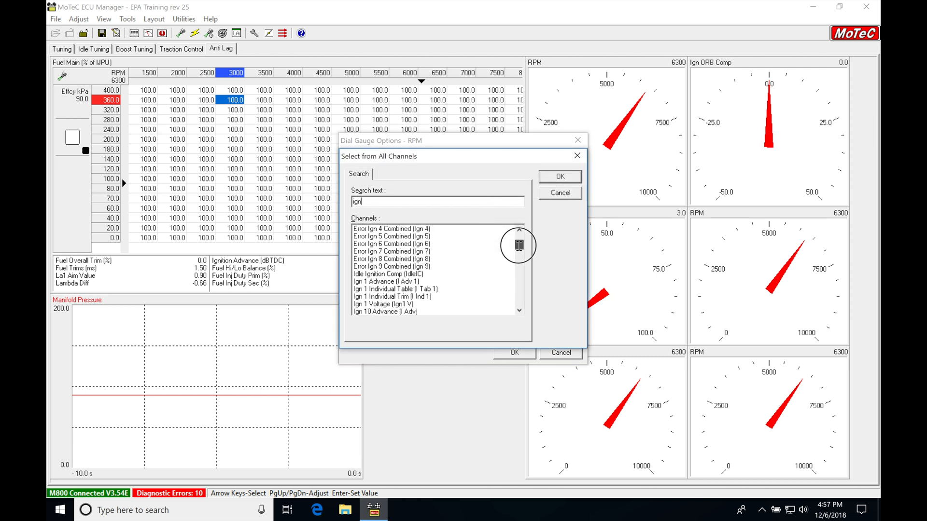
scroll(down, 3)
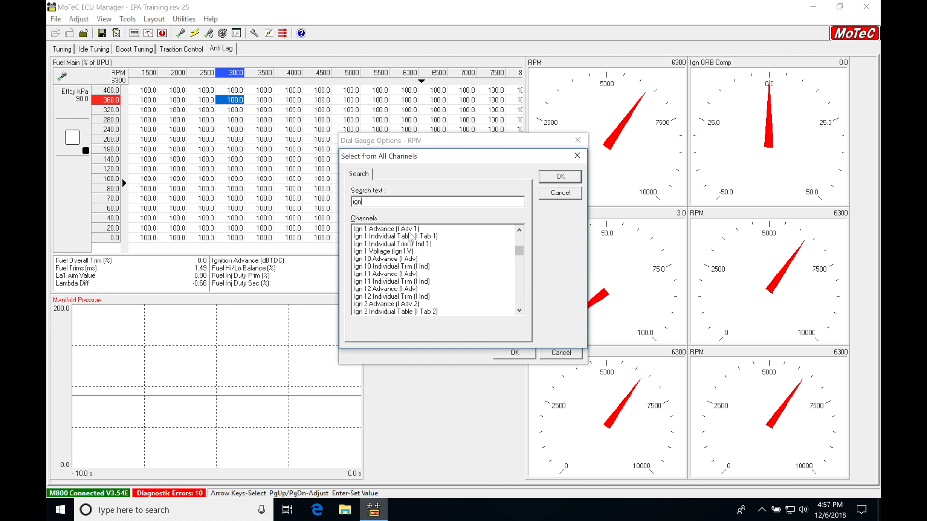
click(559, 176)
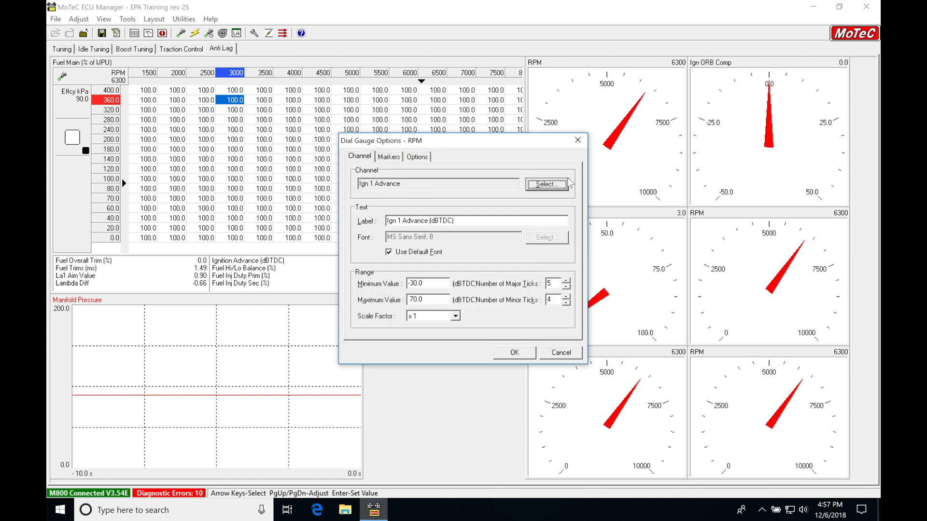
click(513, 352)
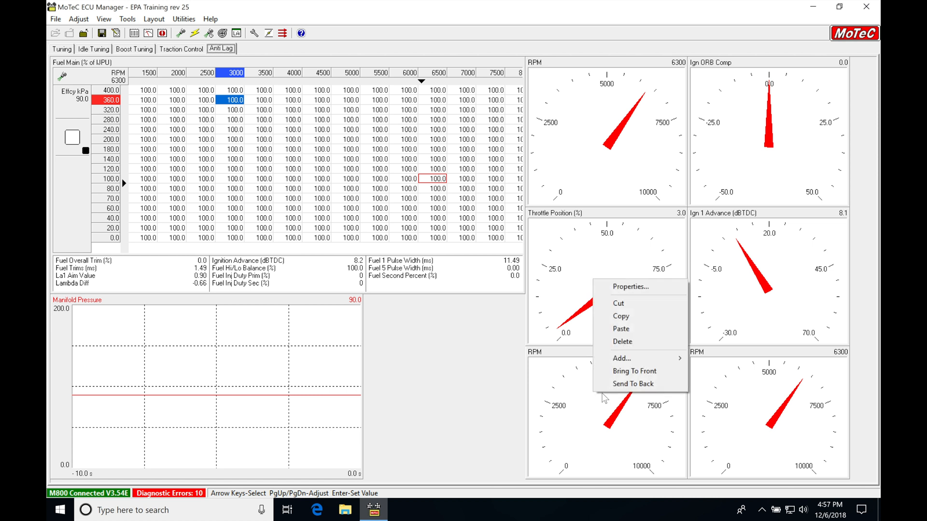
Step: Change the lower-left gauge to Manifold Pressure and the lower-right gauge to Boost Aim
click(630, 287)
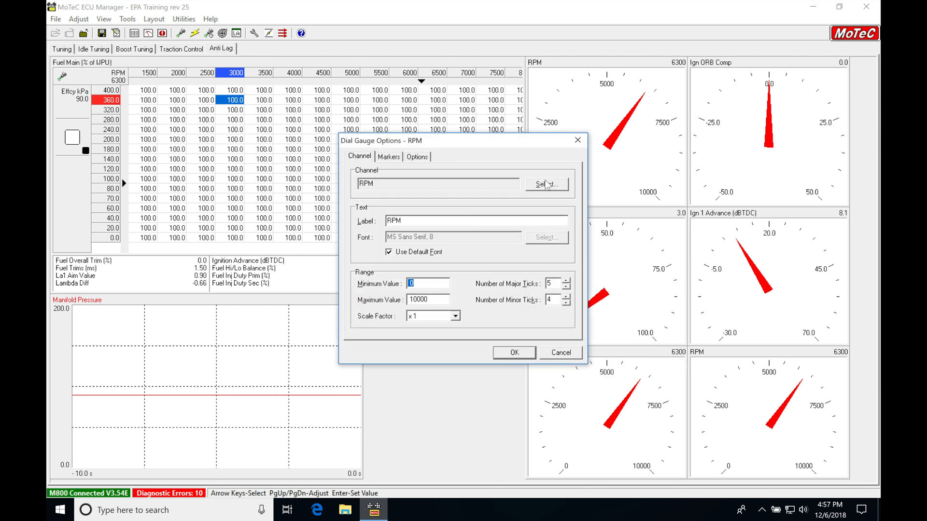
click(546, 184)
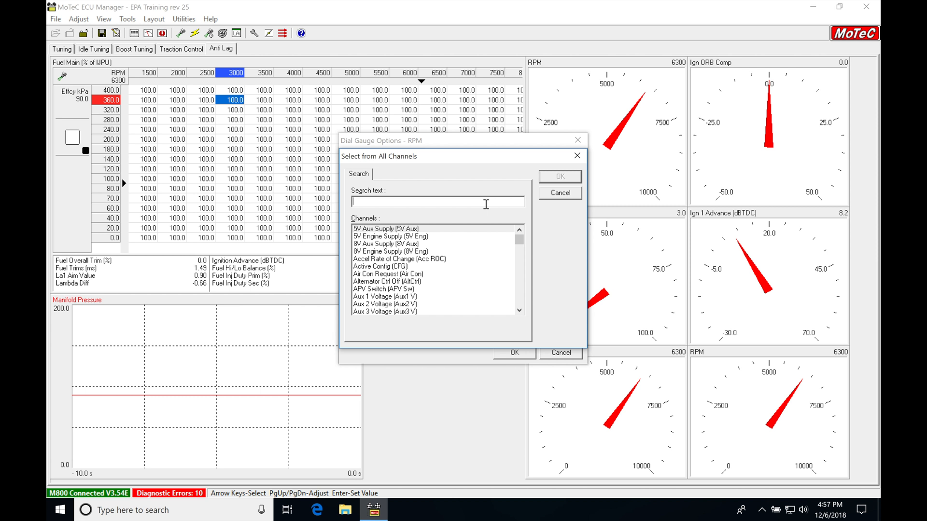
text(man)
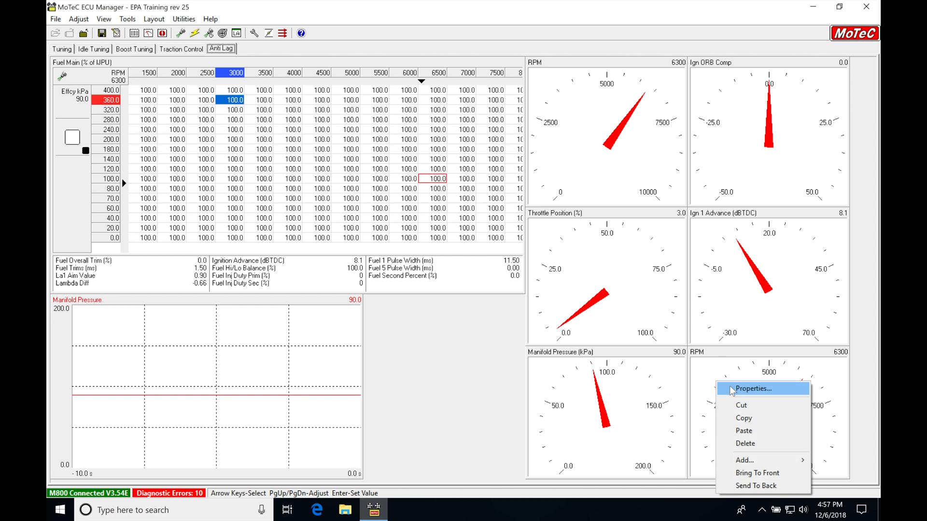
click(751, 388)
text(boost)
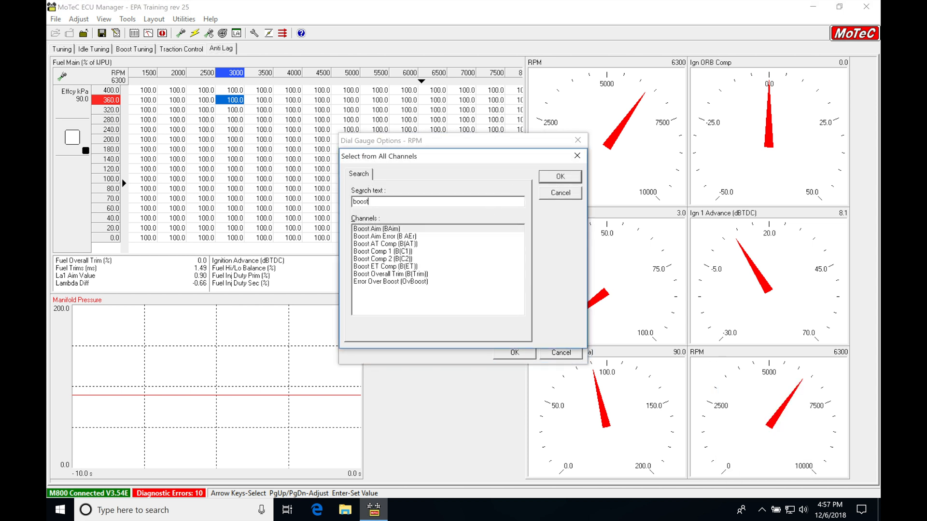
click(559, 176)
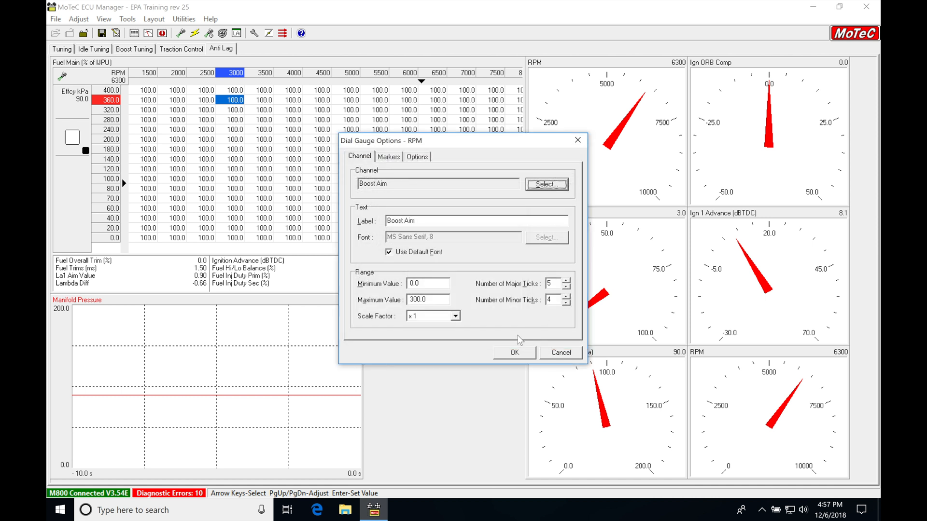
click(513, 352)
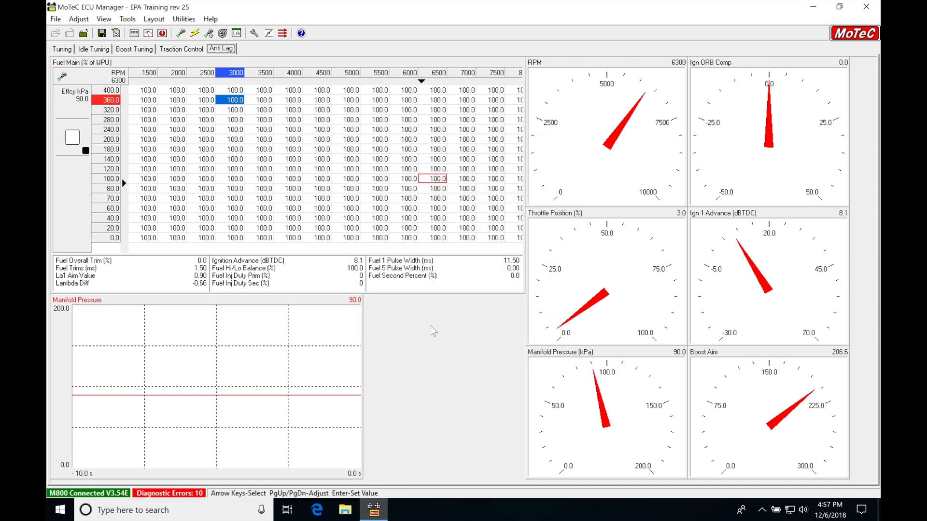
Step: Add a numeric list in the empty area listing RPM and Manifold Pressure channels
right_click(434, 331)
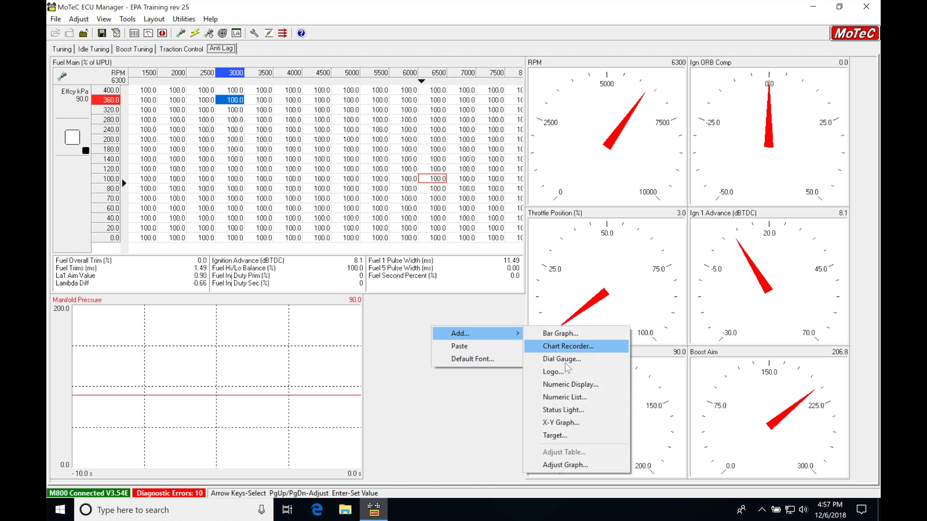
mouse_move(582, 397)
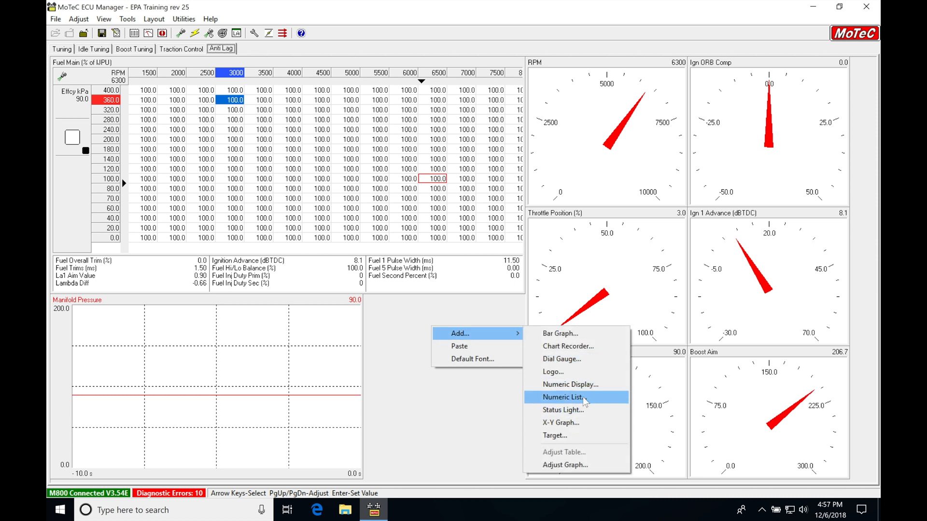
click(561, 396)
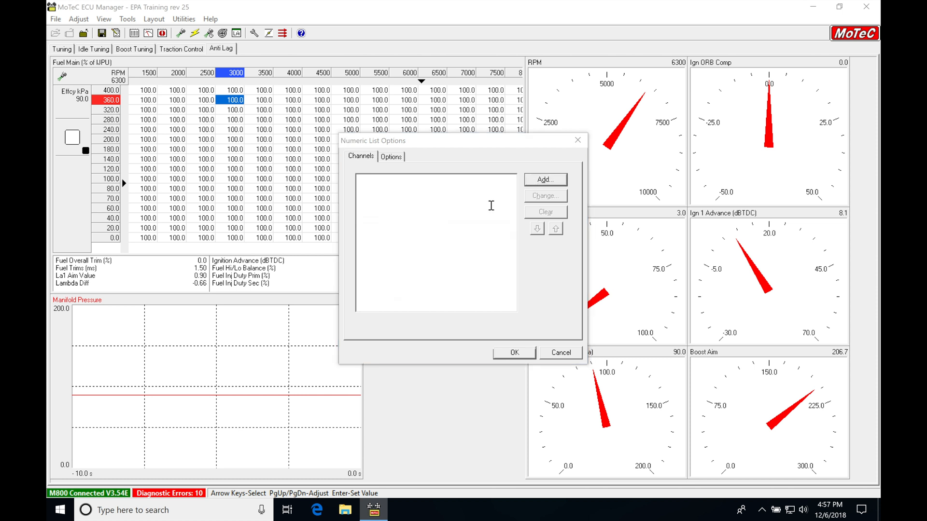
click(543, 179)
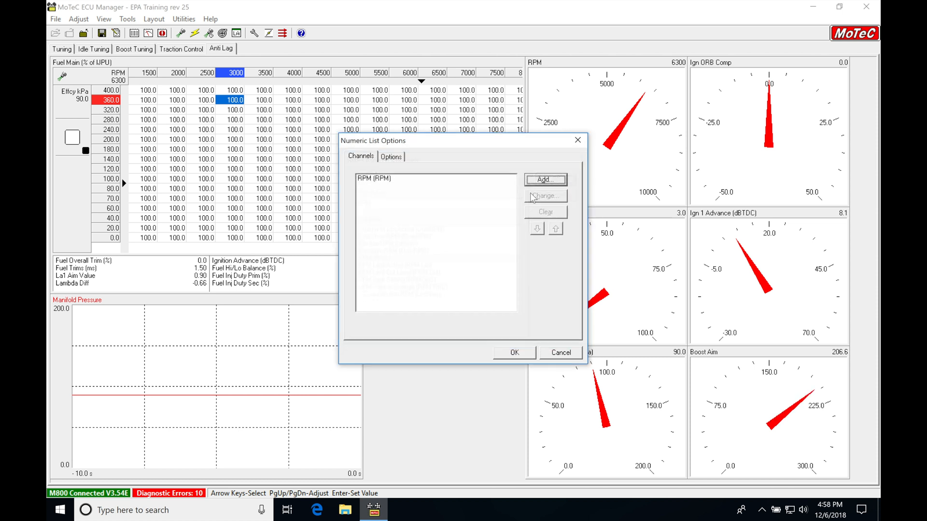
click(545, 180)
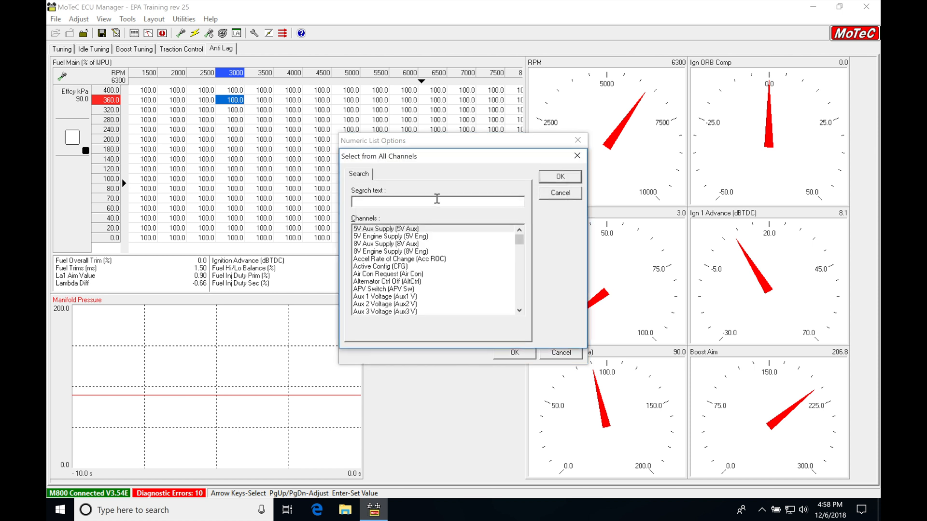
text(man)
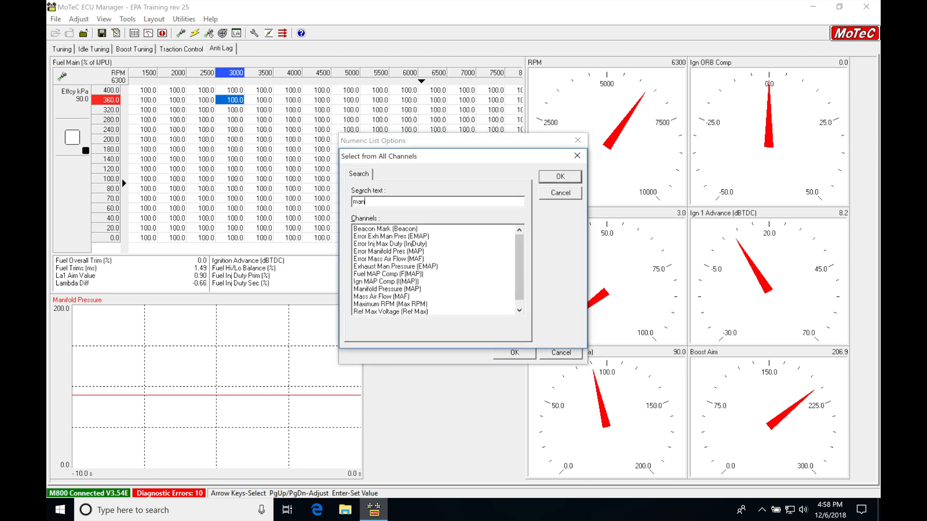
click(559, 176)
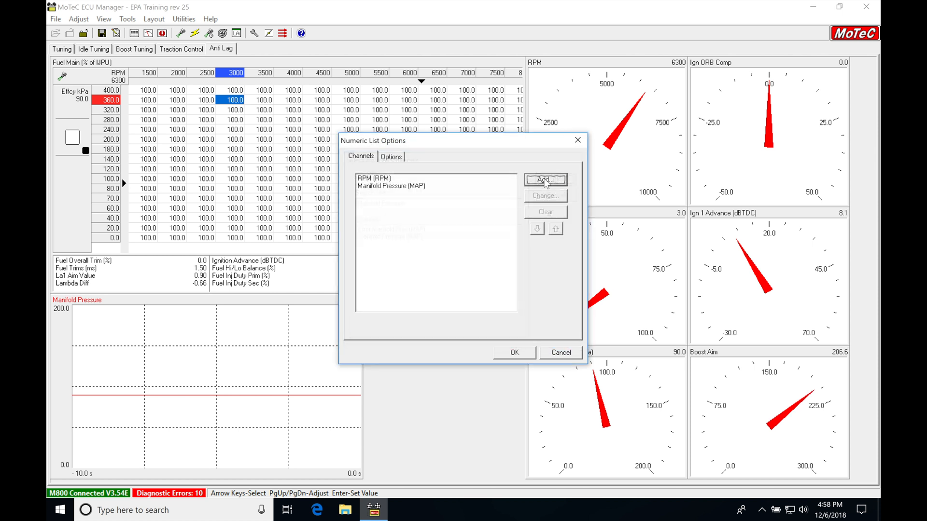